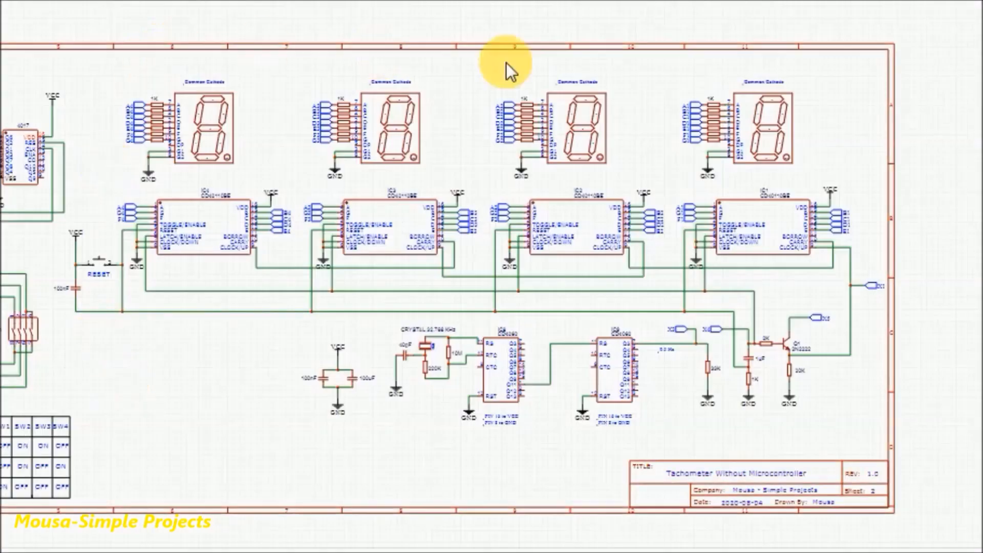
{"action": "mouse_move", "coordinate": [301, 429]}
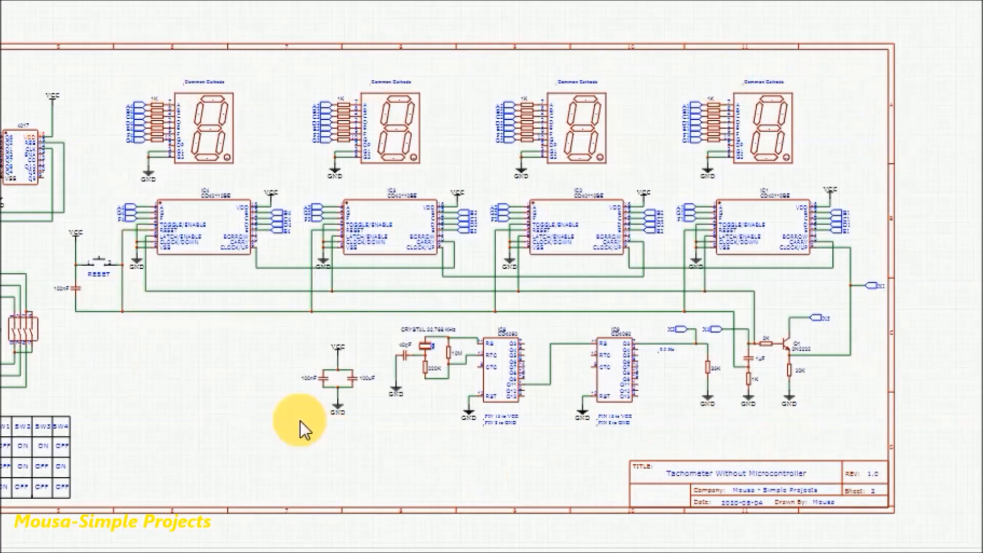
{"action": "mouse_move", "coordinate": [727, 82]}
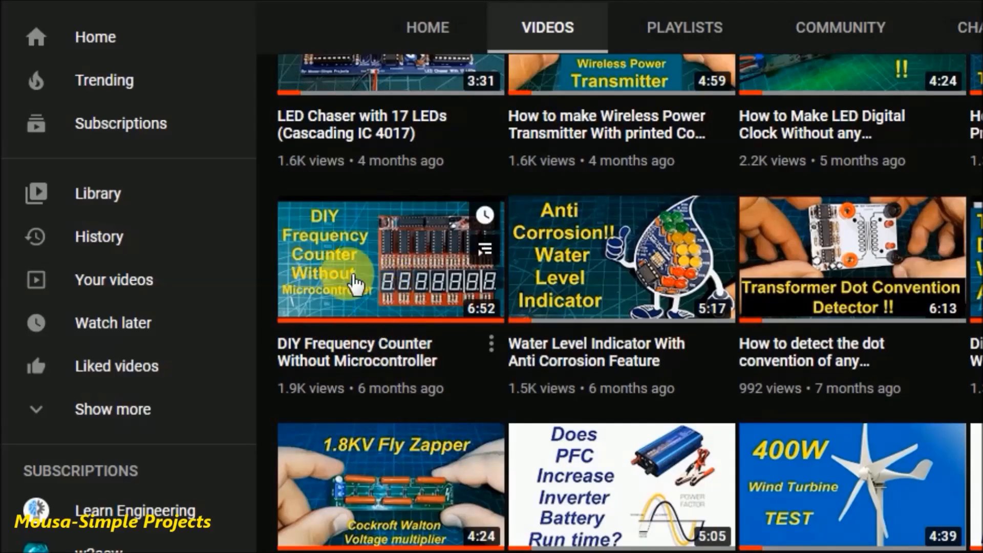
{"action": "mouse_move", "coordinate": [461, 348]}
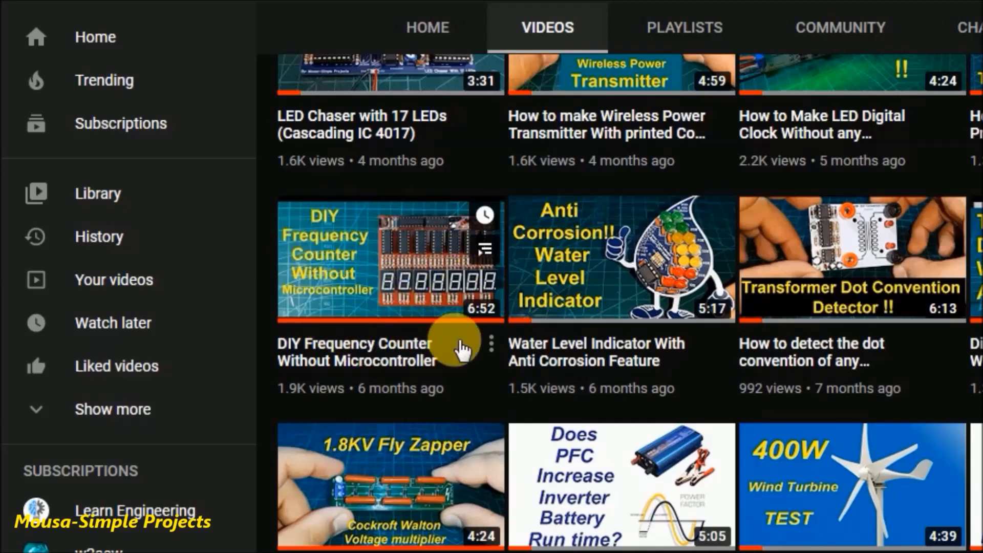
{"action": "mouse_move", "coordinate": [449, 291]}
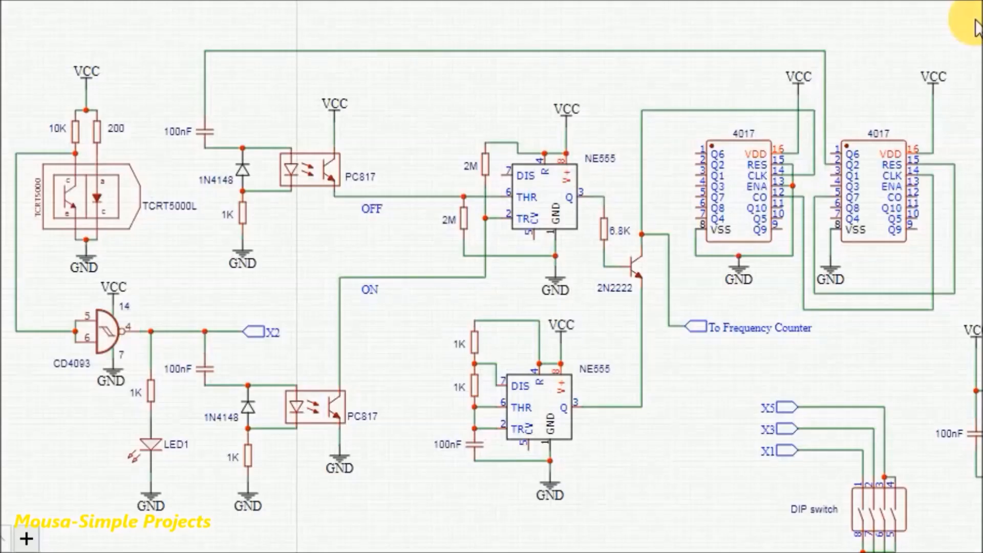
{"action": "mouse_move", "coordinate": [624, 429]}
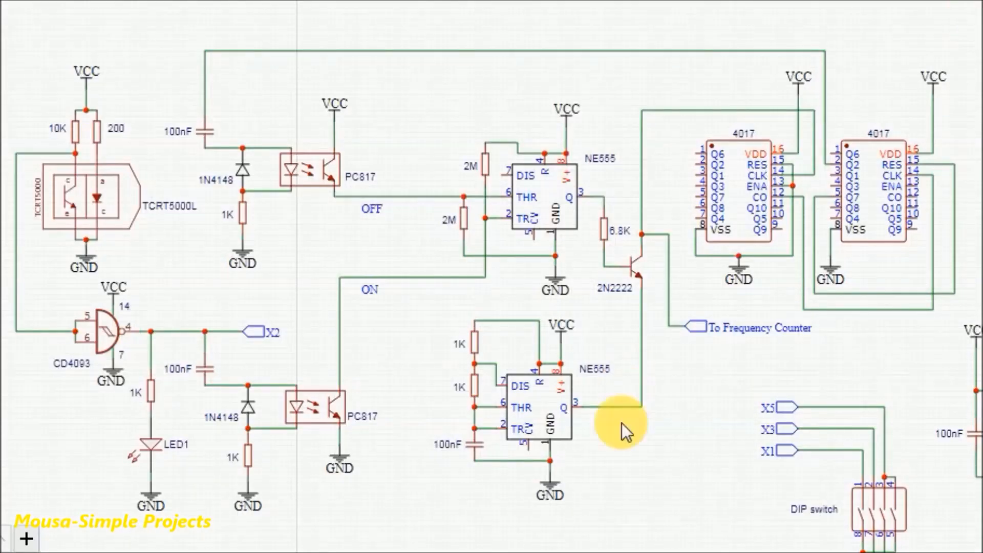
{"action": "mouse_move", "coordinate": [621, 366]}
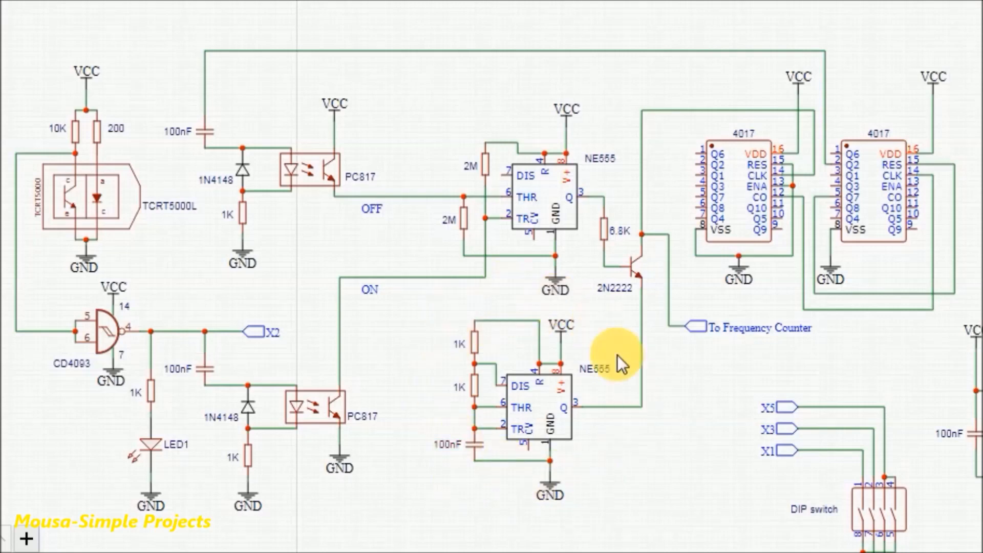
{"action": "mouse_move", "coordinate": [589, 467]}
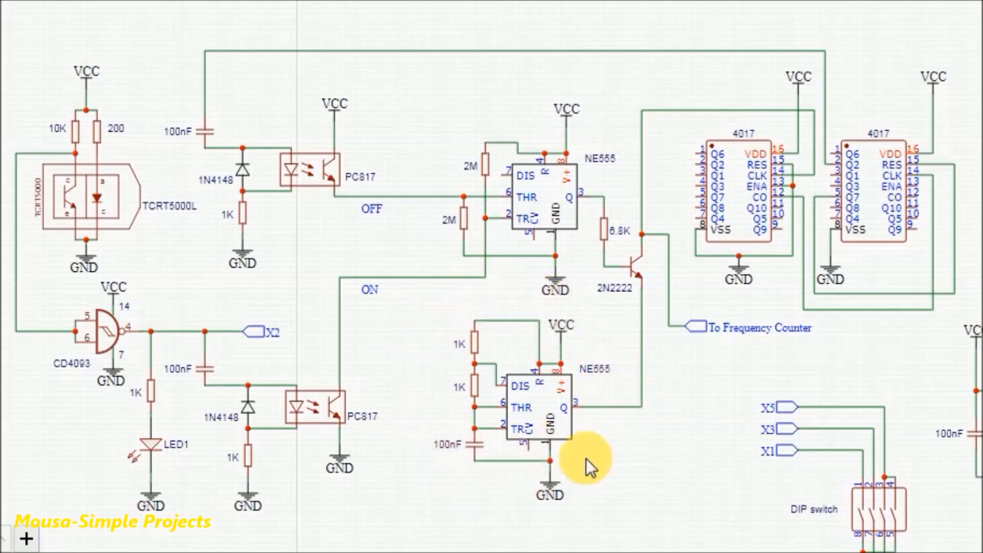
{"action": "mouse_move", "coordinate": [594, 87]}
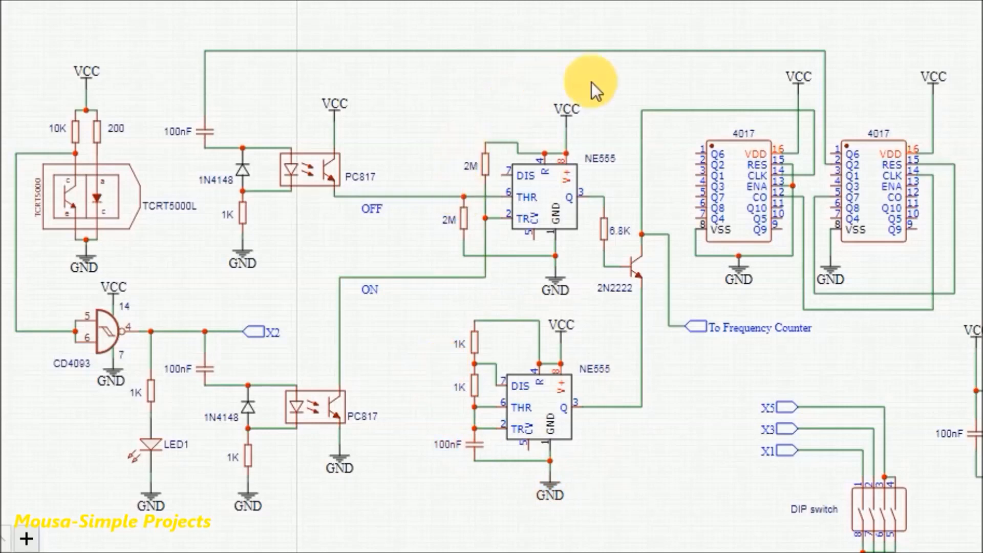
{"action": "mouse_move", "coordinate": [483, 116]}
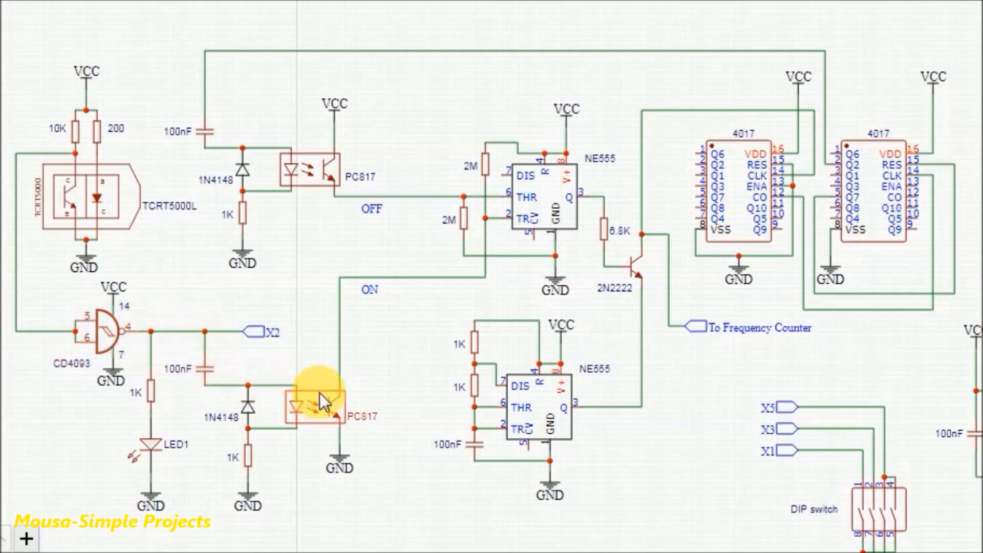
{"action": "mouse_move", "coordinate": [508, 167]}
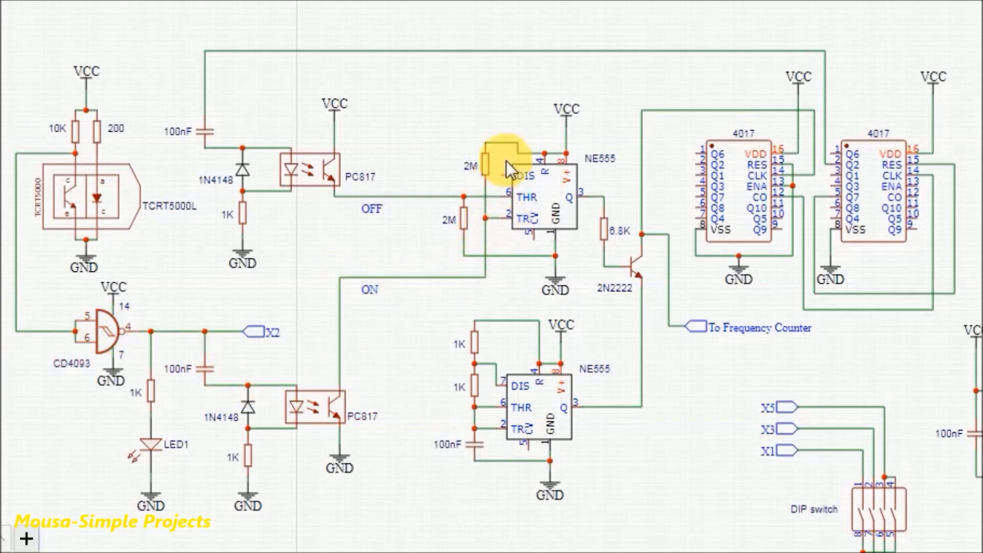
{"action": "mouse_move", "coordinate": [555, 426]}
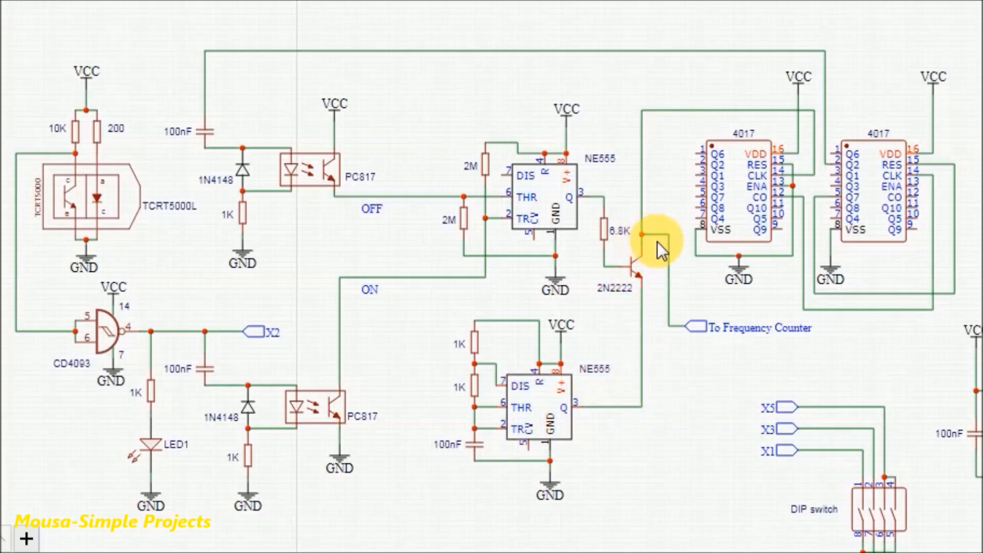
{"action": "mouse_move", "coordinate": [740, 348]}
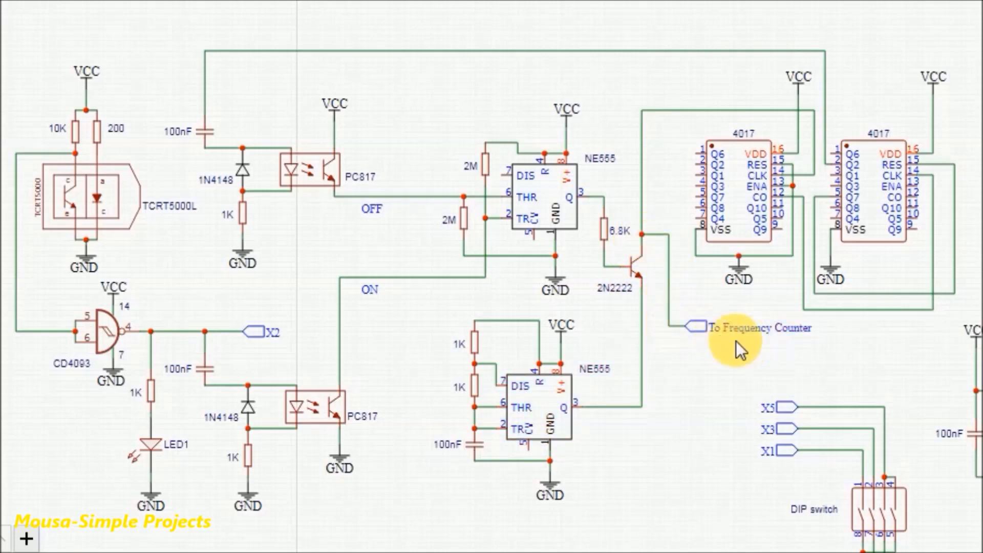
{"action": "mouse_move", "coordinate": [940, 144]}
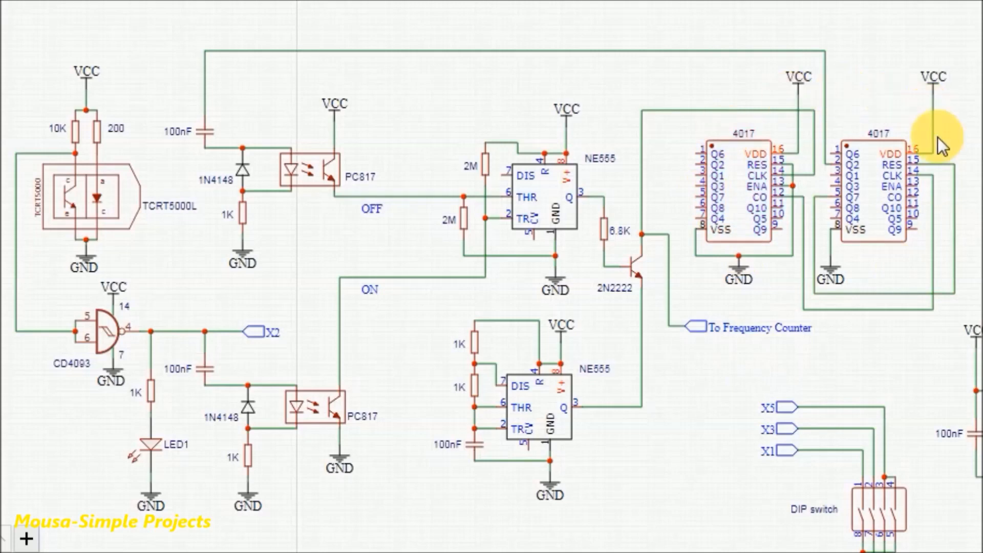
{"action": "mouse_move", "coordinate": [827, 85]}
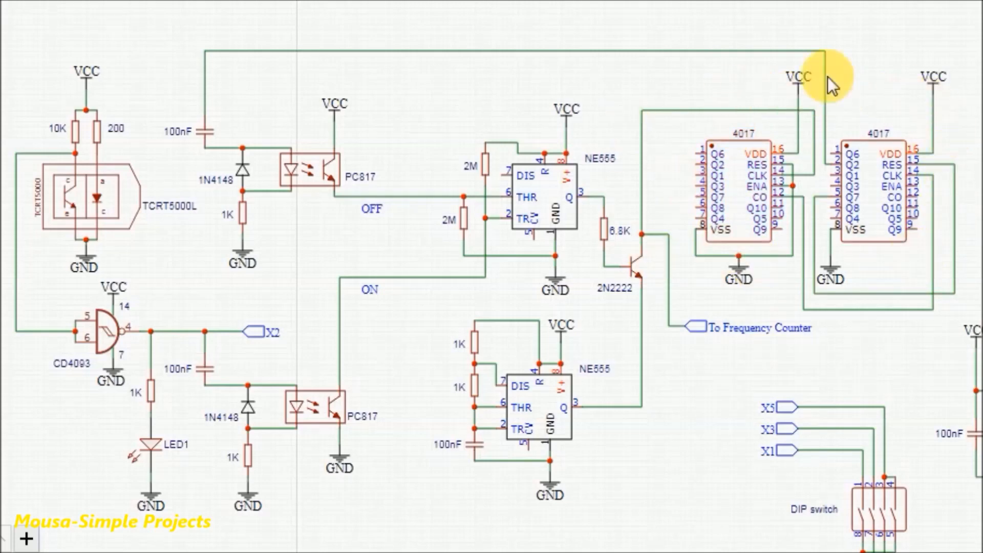
{"action": "mouse_move", "coordinate": [816, 285]}
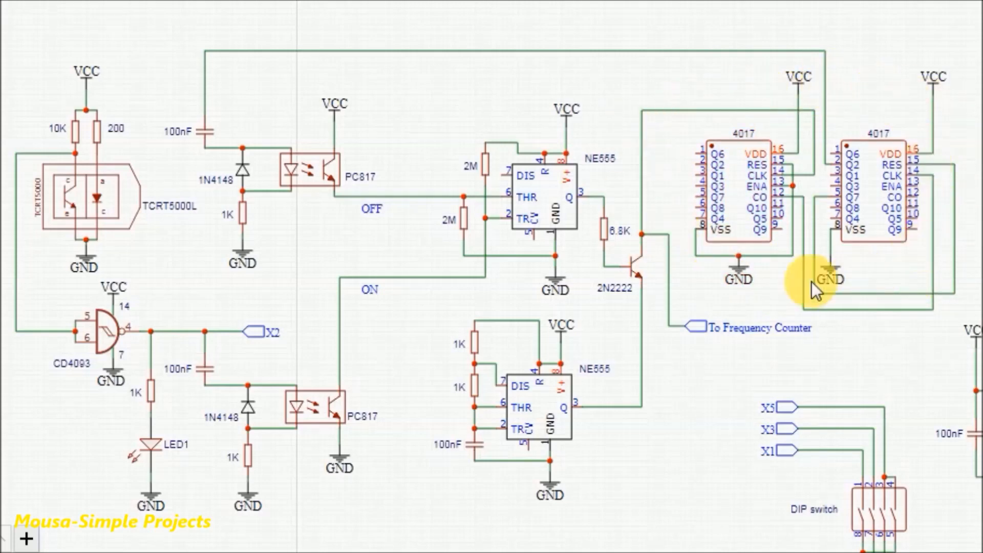
{"action": "mouse_move", "coordinate": [624, 414]}
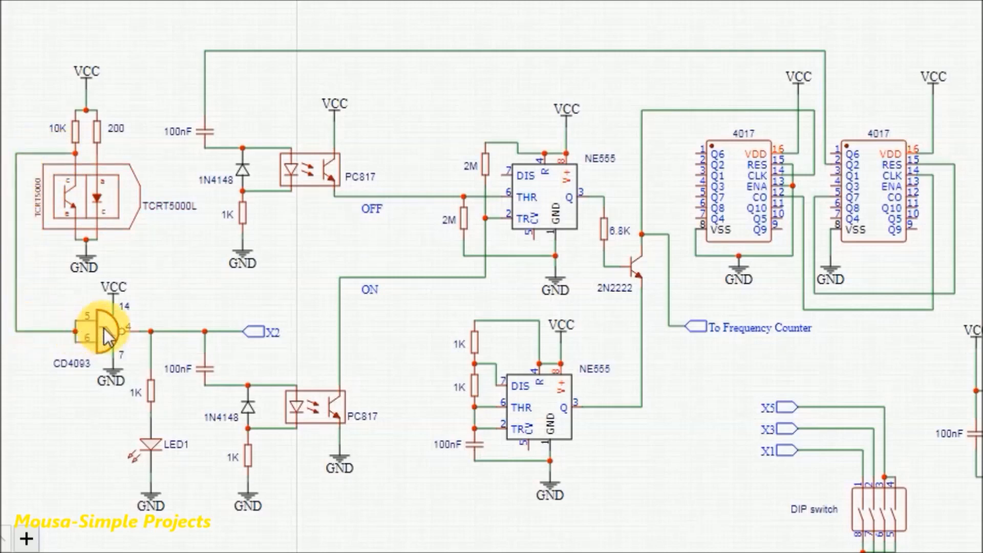
{"action": "mouse_move", "coordinate": [631, 382]}
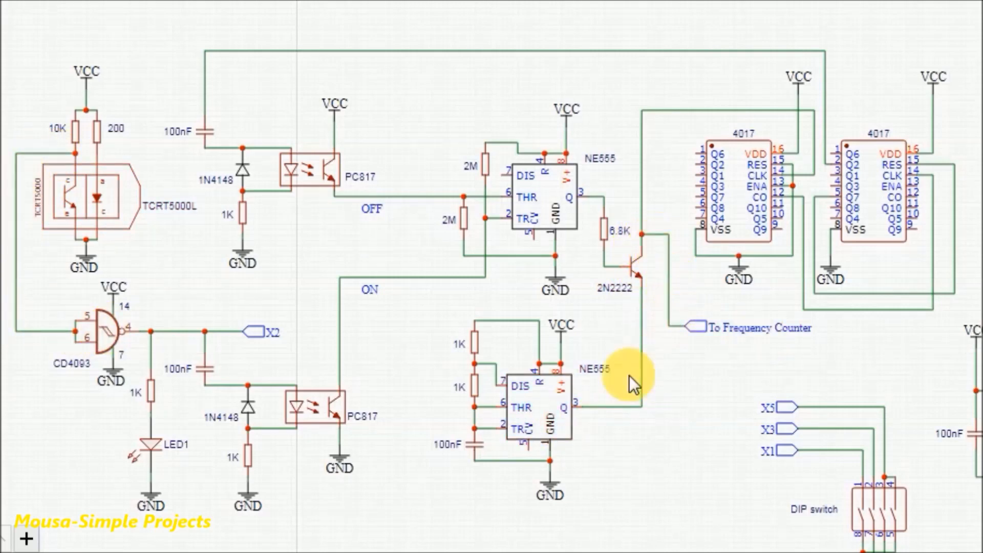
{"action": "mouse_move", "coordinate": [595, 483]}
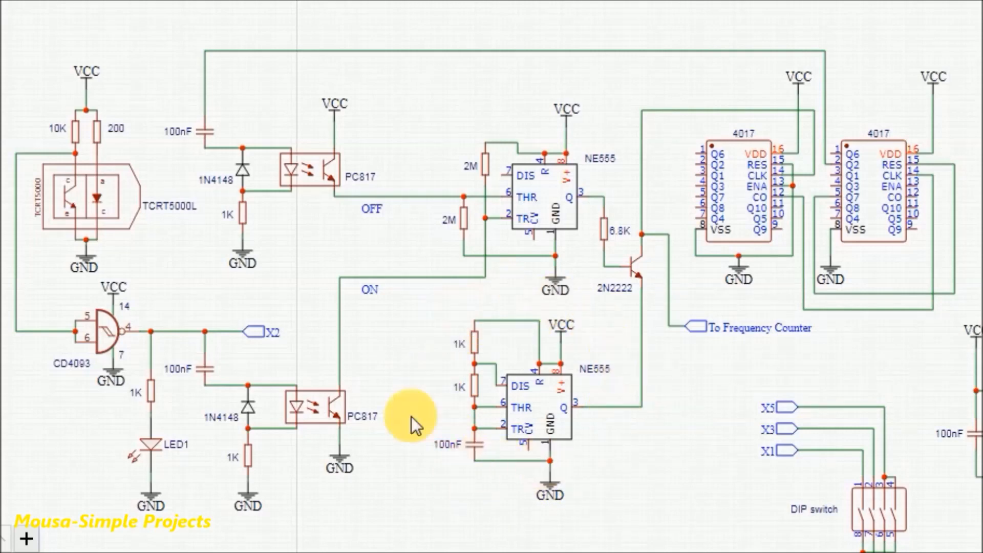
{"action": "mouse_move", "coordinate": [442, 338]}
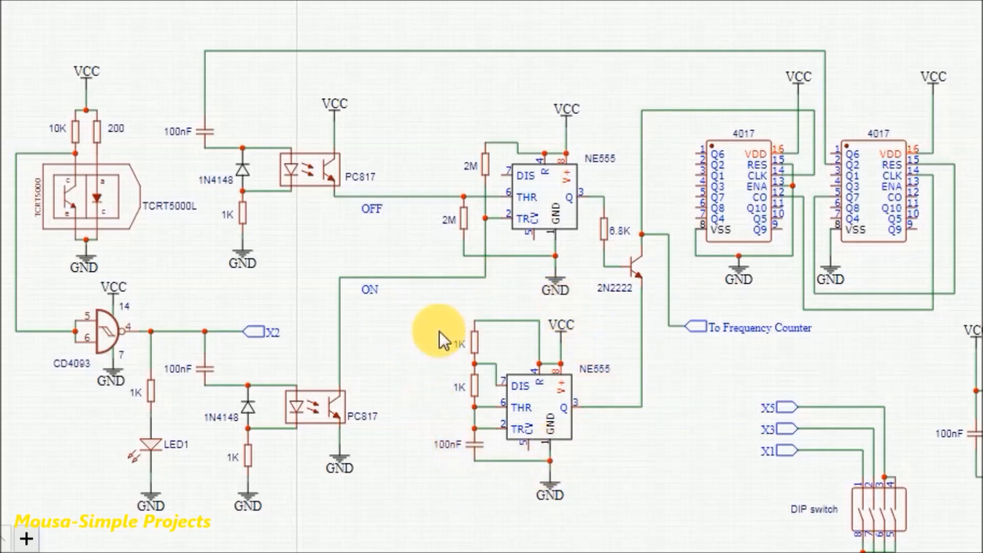
{"action": "mouse_move", "coordinate": [611, 348]}
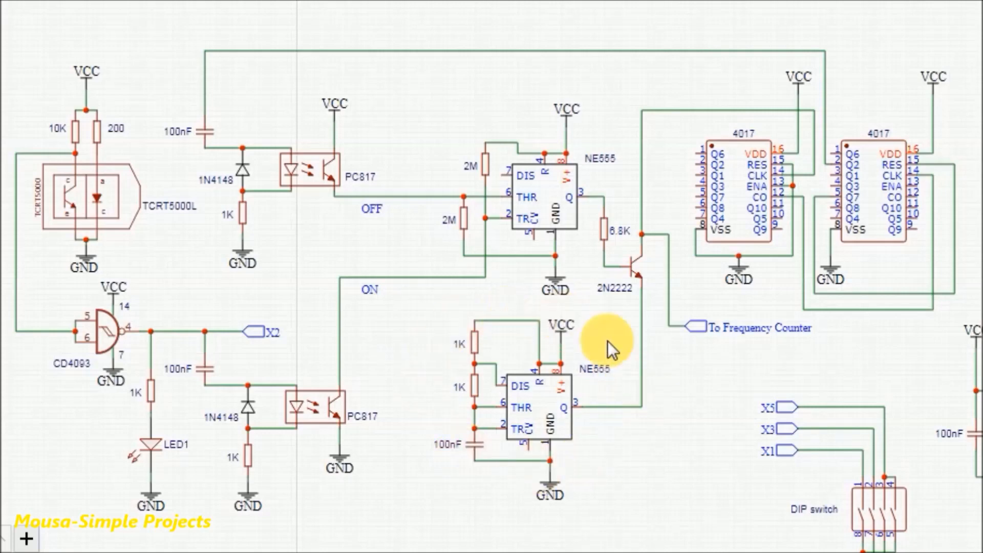